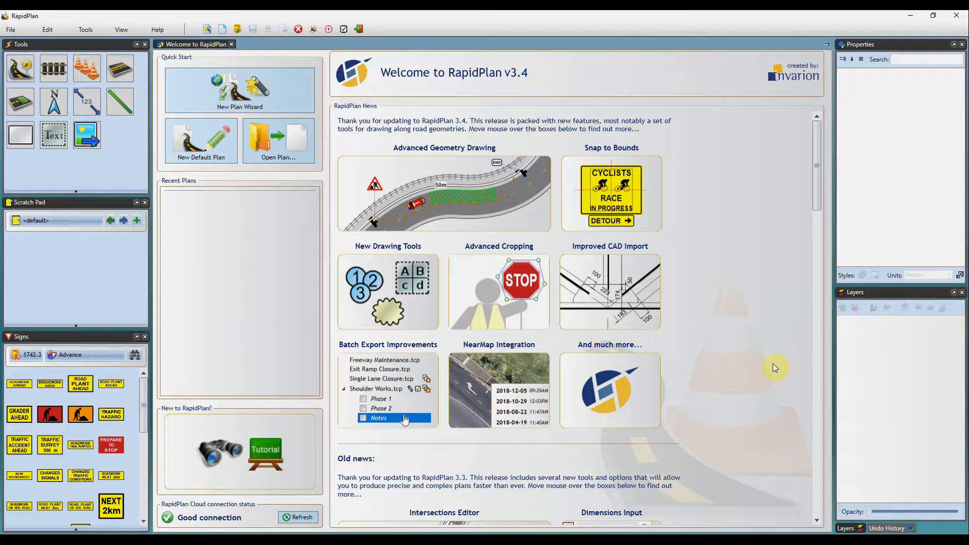
{"action": "mouse_move", "coordinate": [208, 79]}
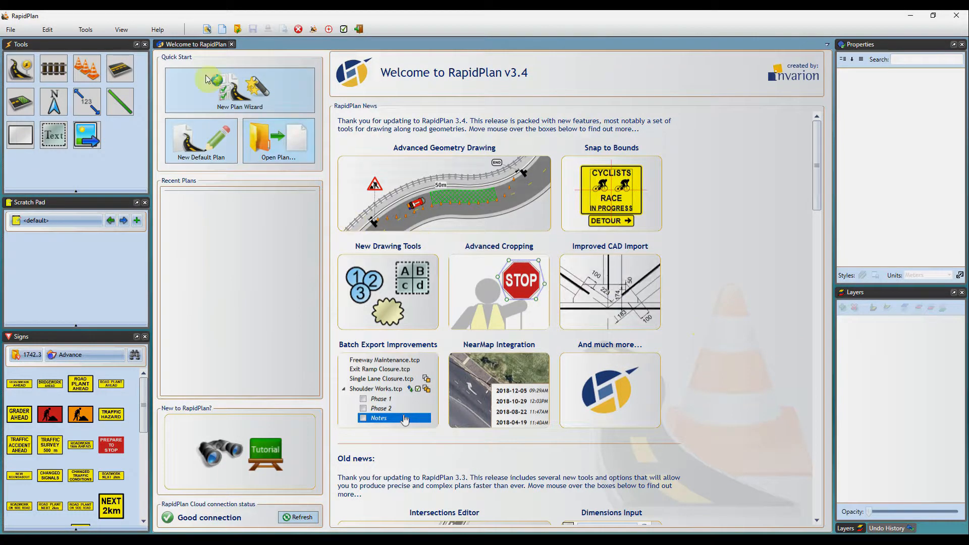
Step: Reach Georeference image files through Tools > Advanced tools
{"action": "left_click", "coordinate": [85, 29]}
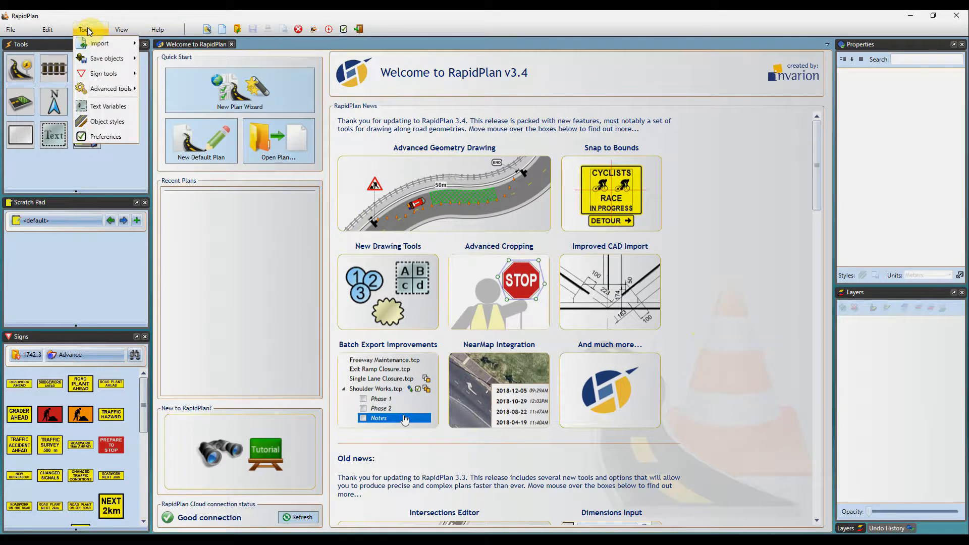
{"action": "left_click", "coordinate": [112, 88]}
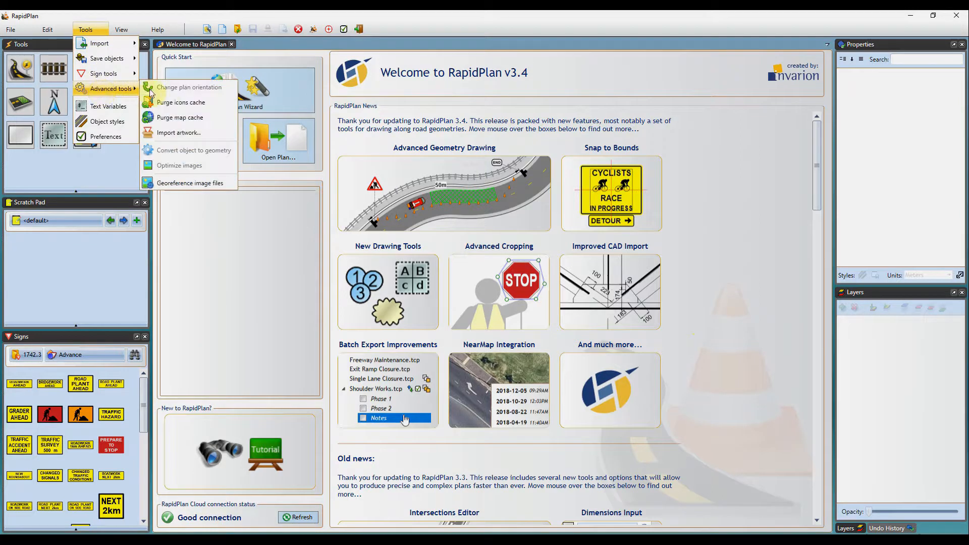
{"action": "mouse_move", "coordinate": [189, 183]}
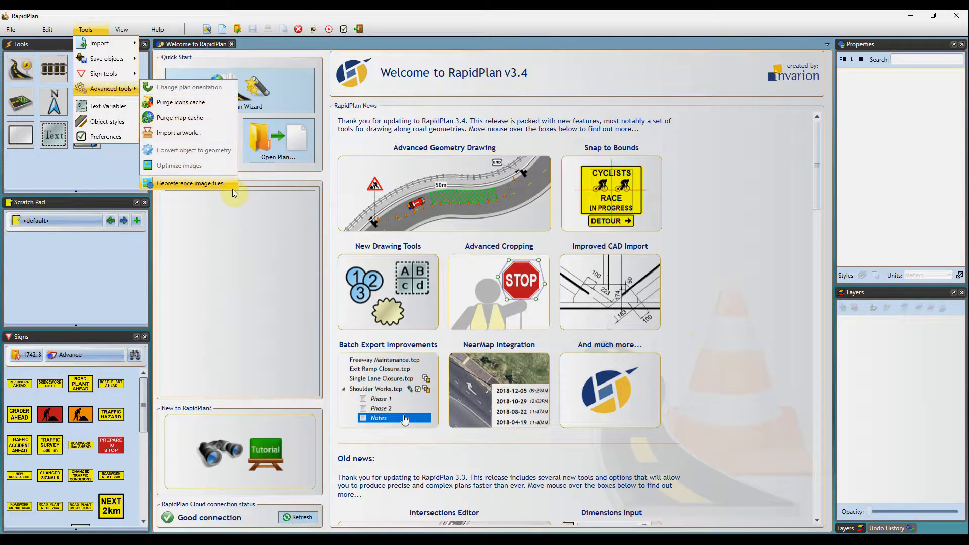
{"action": "left_click", "coordinate": [189, 183]}
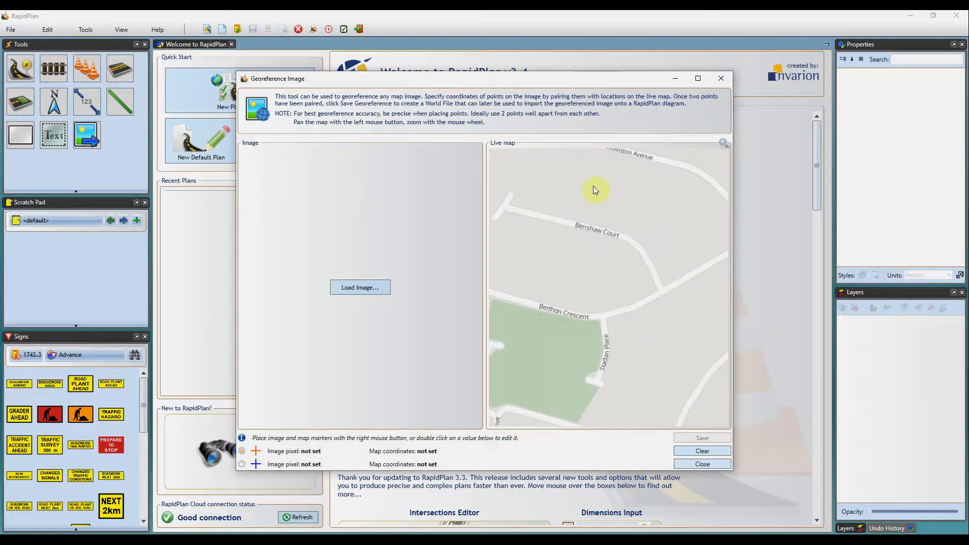
{"action": "mouse_move", "coordinate": [407, 258]}
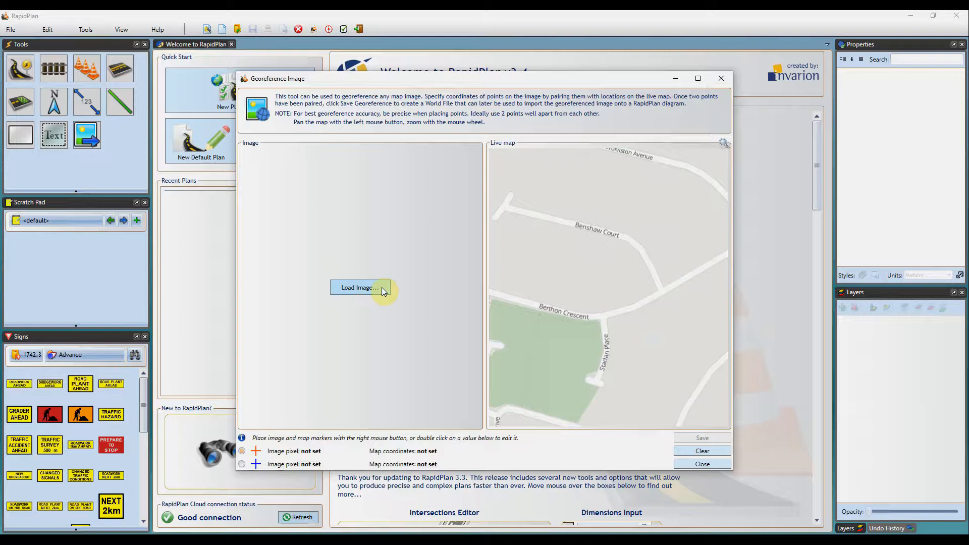
Step: Load the Geo1 aerial photo from the Geo Images folder into the image area
{"action": "left_click", "coordinate": [360, 287]}
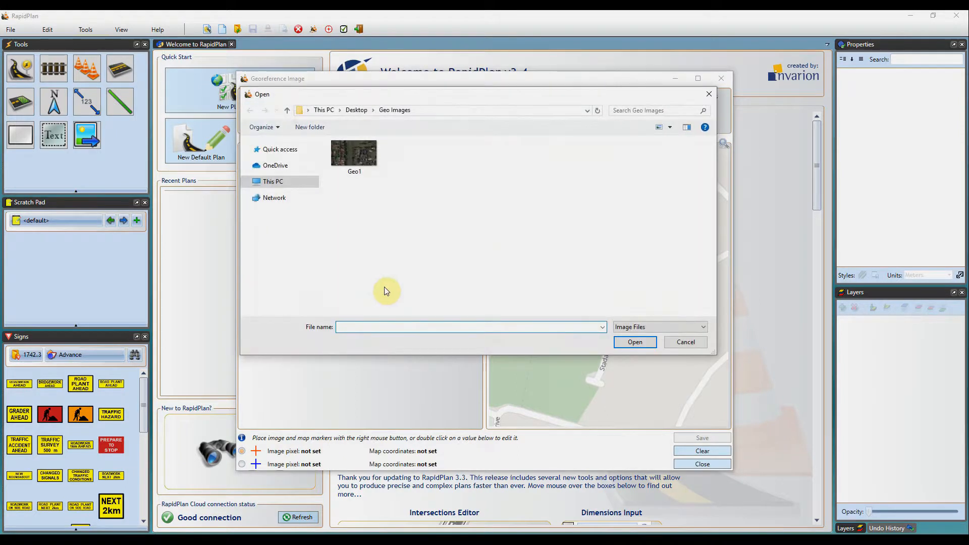
{"action": "mouse_move", "coordinate": [354, 154]}
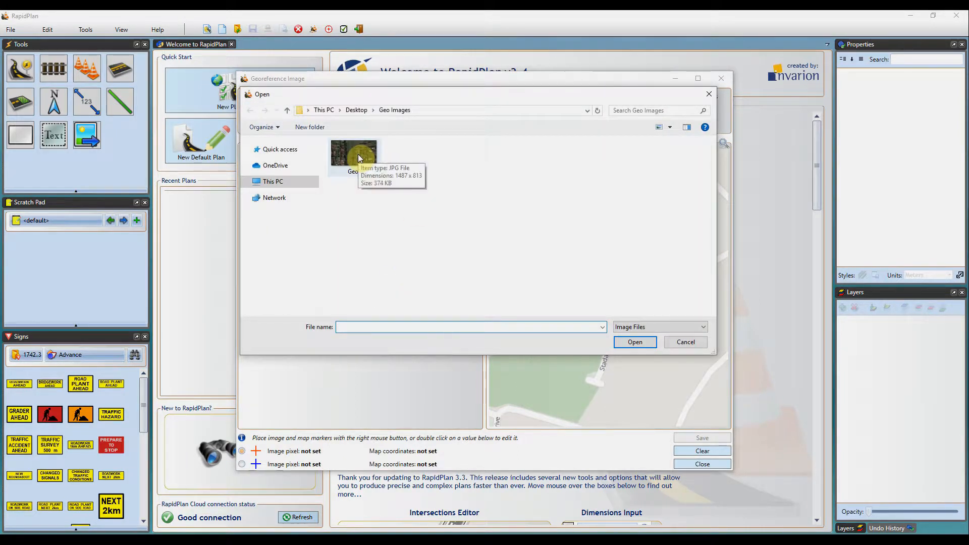
{"action": "left_click", "coordinate": [355, 154]}
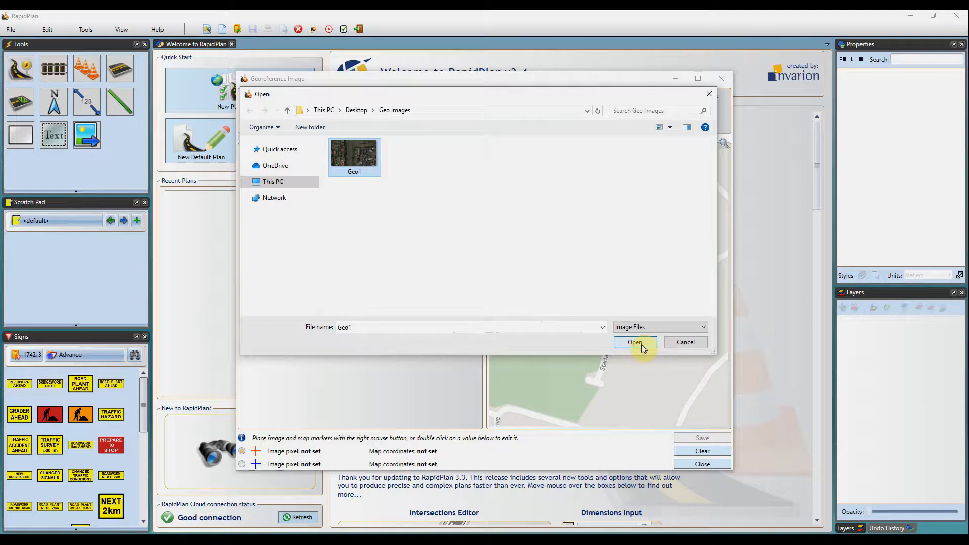
{"action": "left_click", "coordinate": [634, 342]}
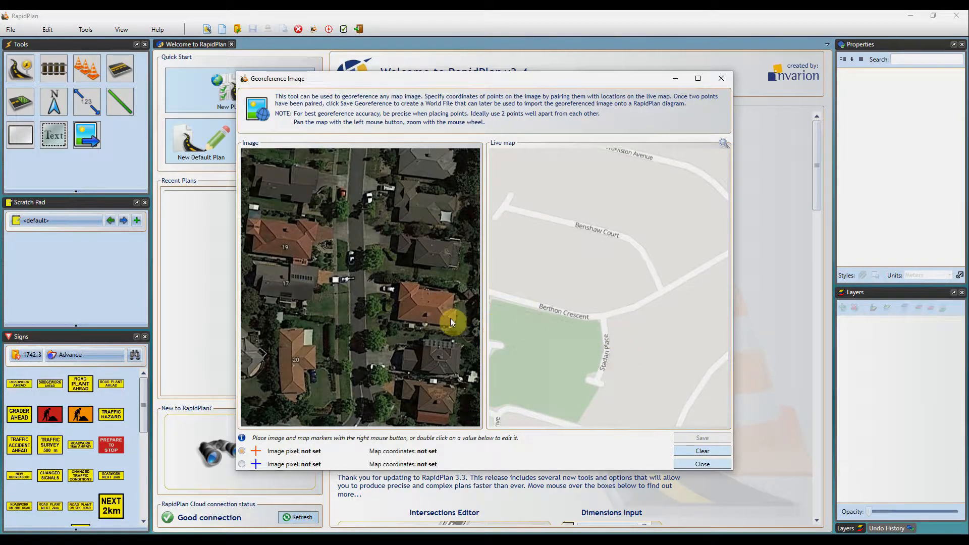
{"action": "mouse_move", "coordinate": [425, 298]}
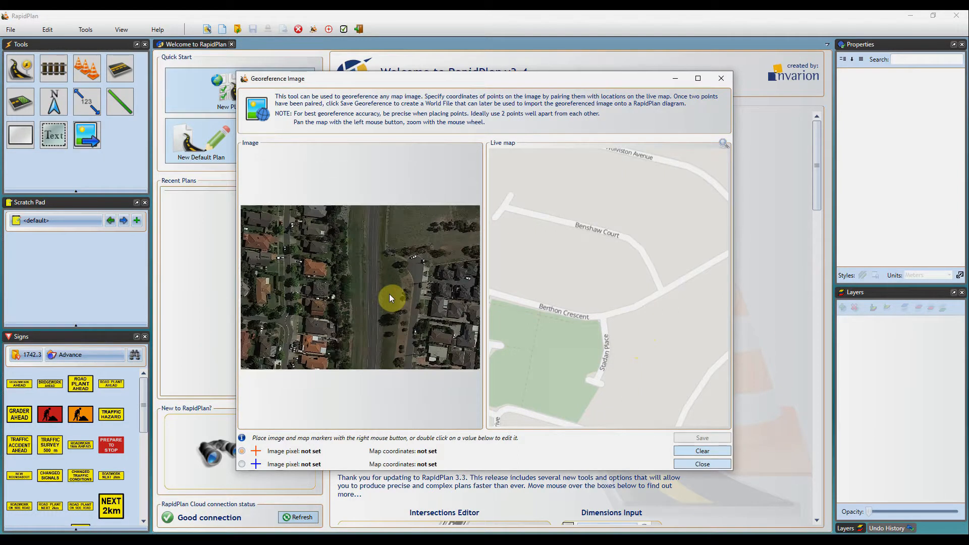
Step: Pan and zoom the photo until the whole street with houses on both sides is framed
{"action": "left_click_drag", "start_coordinate": [389, 303], "coordinate": [384, 297]}
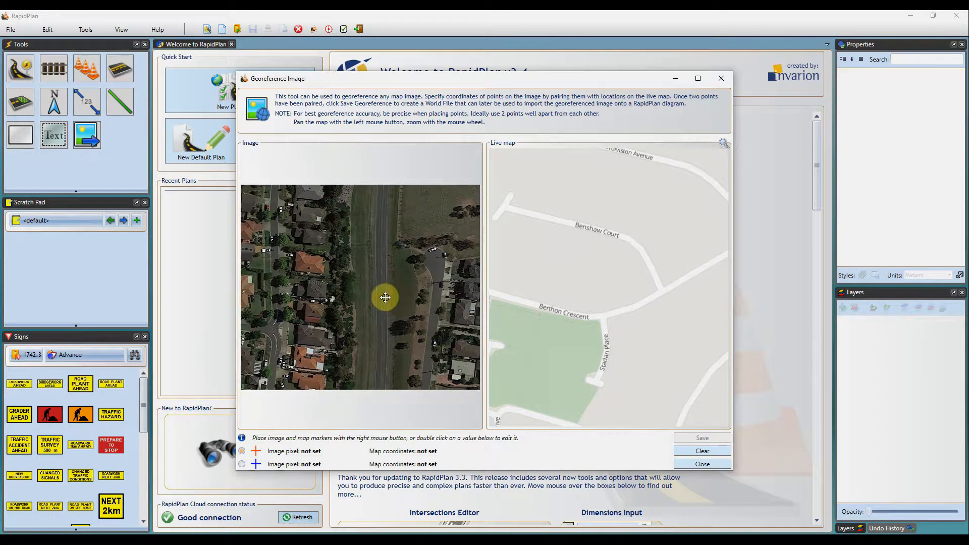
{"action": "left_click_drag", "start_coordinate": [385, 297], "coordinate": [393, 300]}
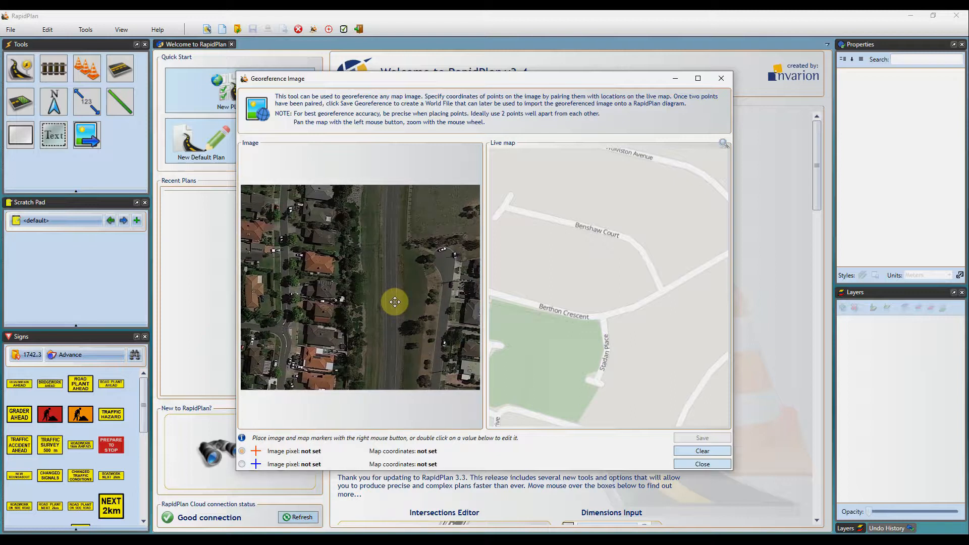
{"action": "left_click_drag", "start_coordinate": [394, 301], "coordinate": [387, 307]}
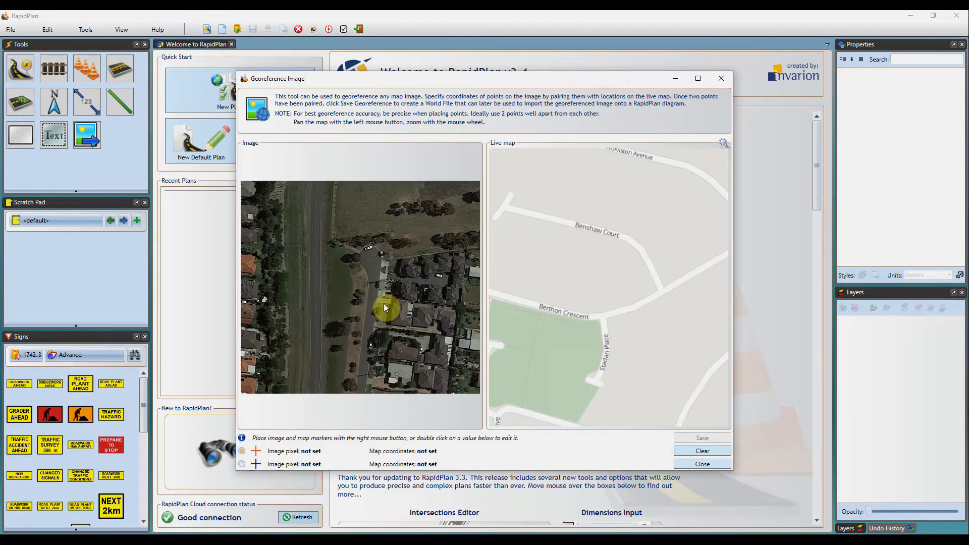
{"action": "left_click_drag", "start_coordinate": [383, 308], "coordinate": [440, 301]}
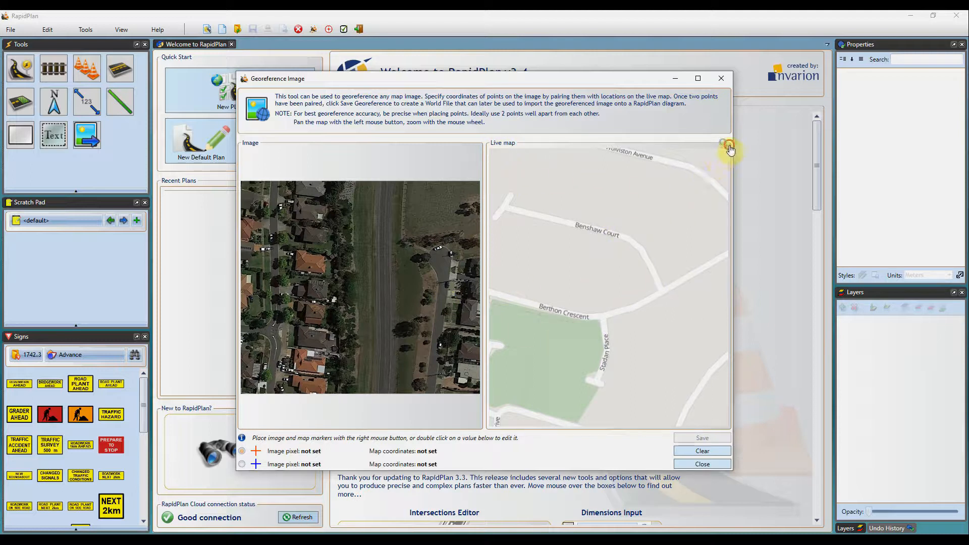
Step: Search the live map for 37°41'17.6"S 144°45'26.5"E and centre it on that road
{"action": "left_click", "coordinate": [724, 142]}
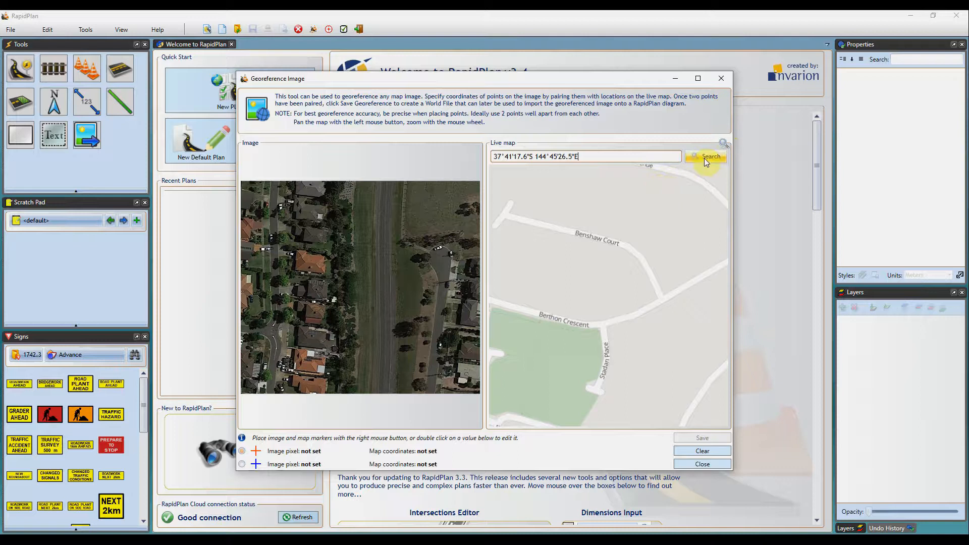
{"action": "left_click", "coordinate": [708, 156]}
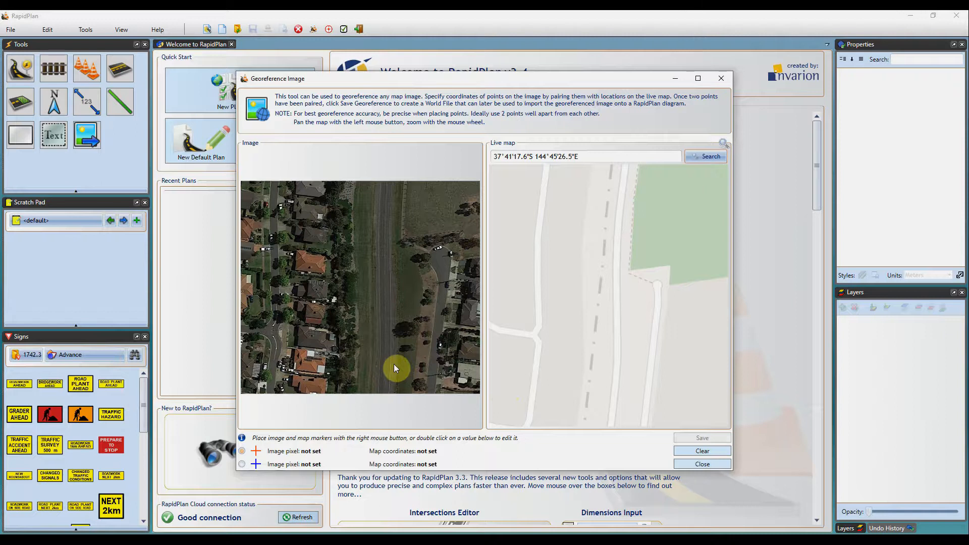
{"action": "mouse_move", "coordinate": [395, 369]}
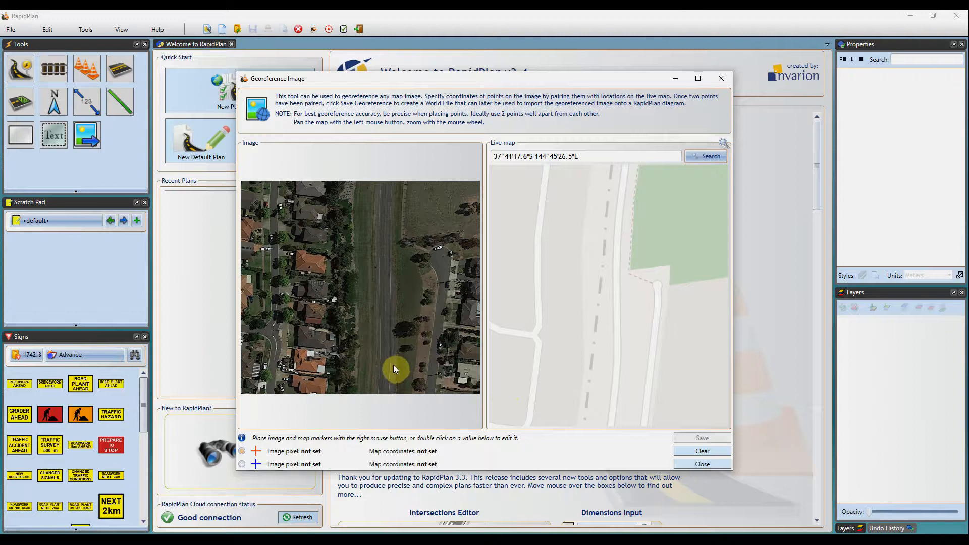
{"action": "mouse_move", "coordinate": [439, 260]}
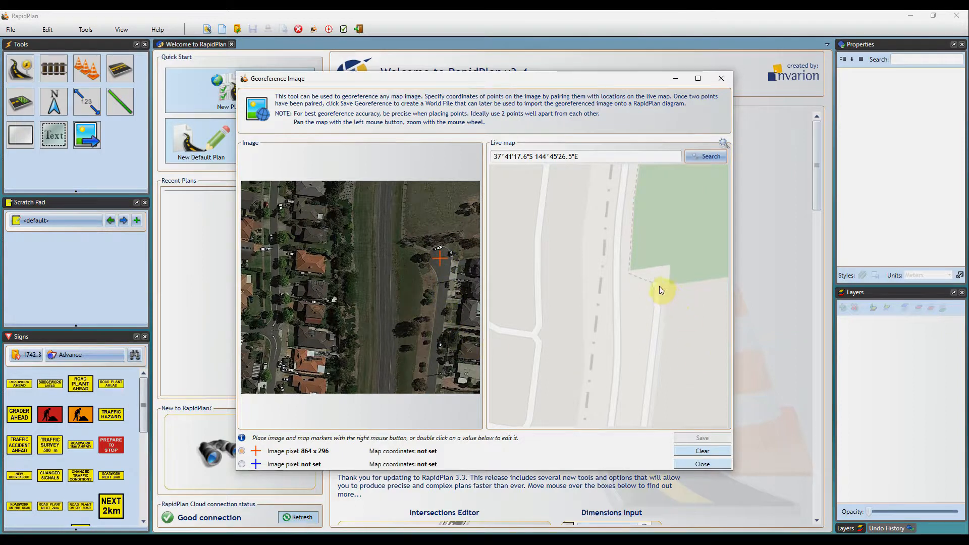
Step: Place the red and blue markers at matching spots on the map and photo
{"action": "right_click", "coordinate": [655, 286]}
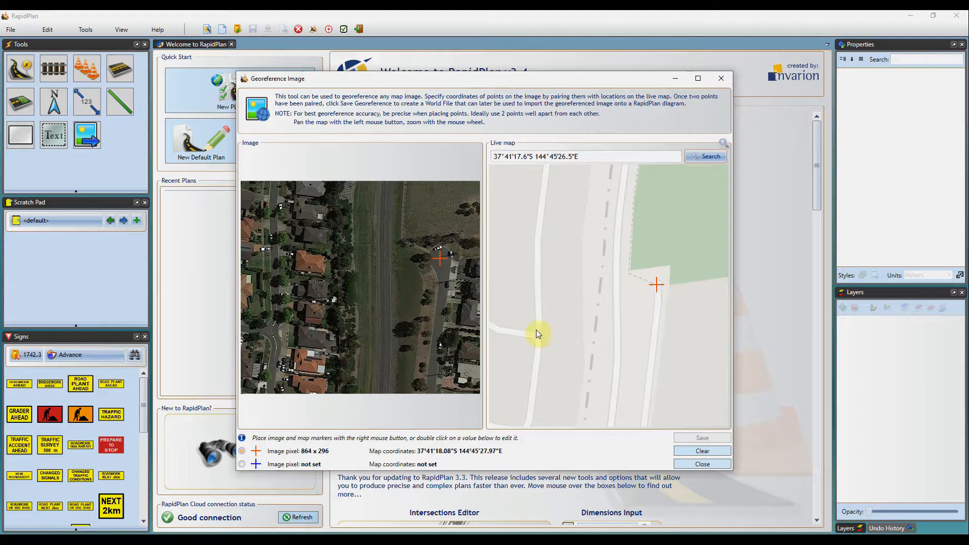
{"action": "mouse_move", "coordinate": [679, 287]}
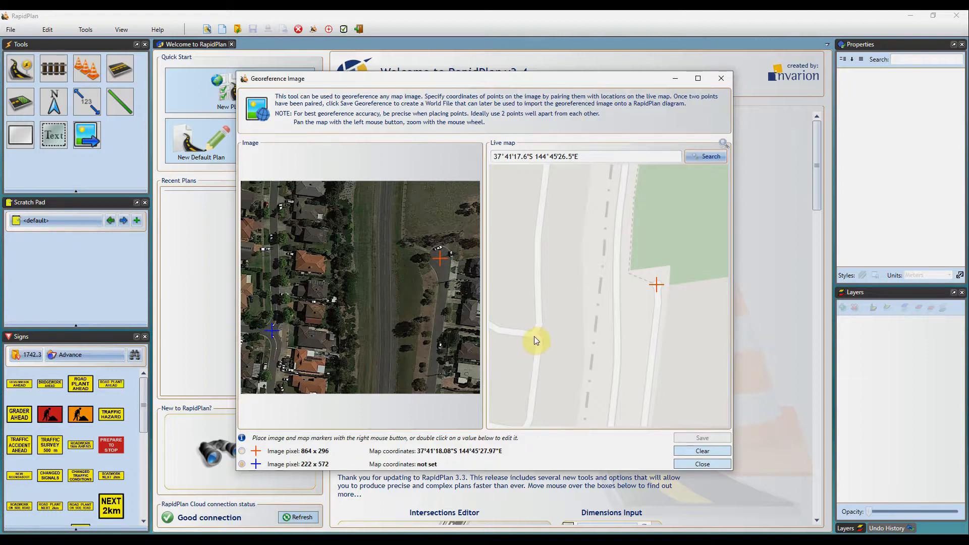
{"action": "right_click", "coordinate": [533, 338]}
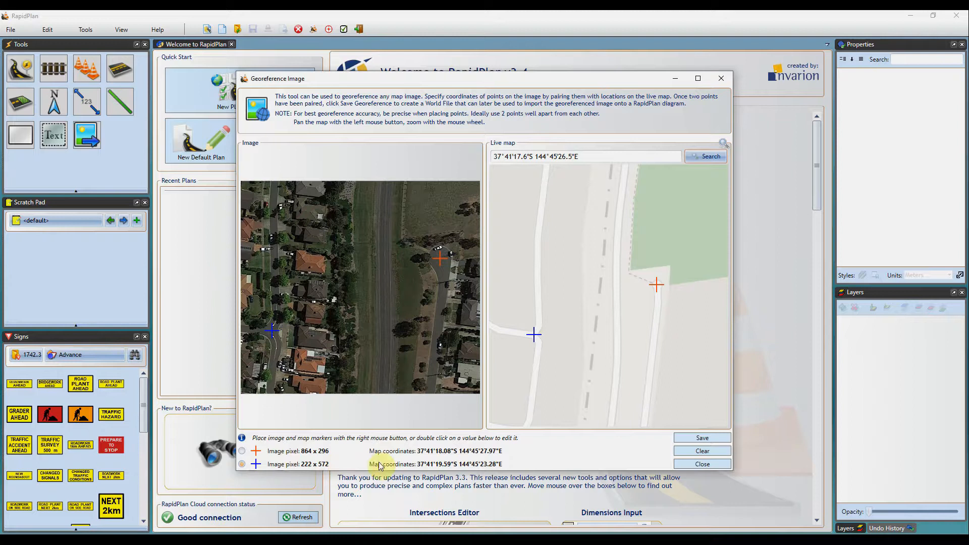
Step: Save the georeference as world file Geo1.jgw and acknowledge the confirmation
{"action": "left_click", "coordinate": [701, 437]}
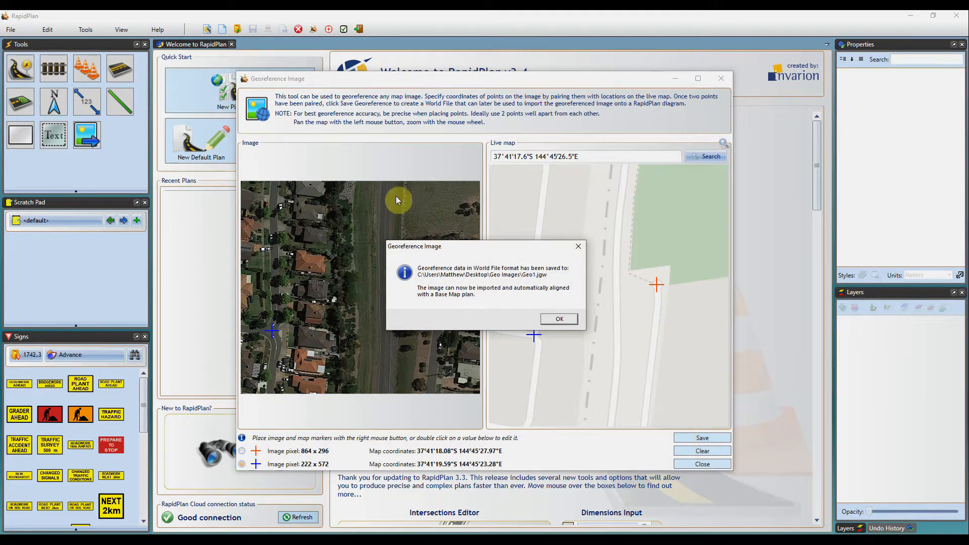
{"action": "mouse_move", "coordinate": [545, 252]}
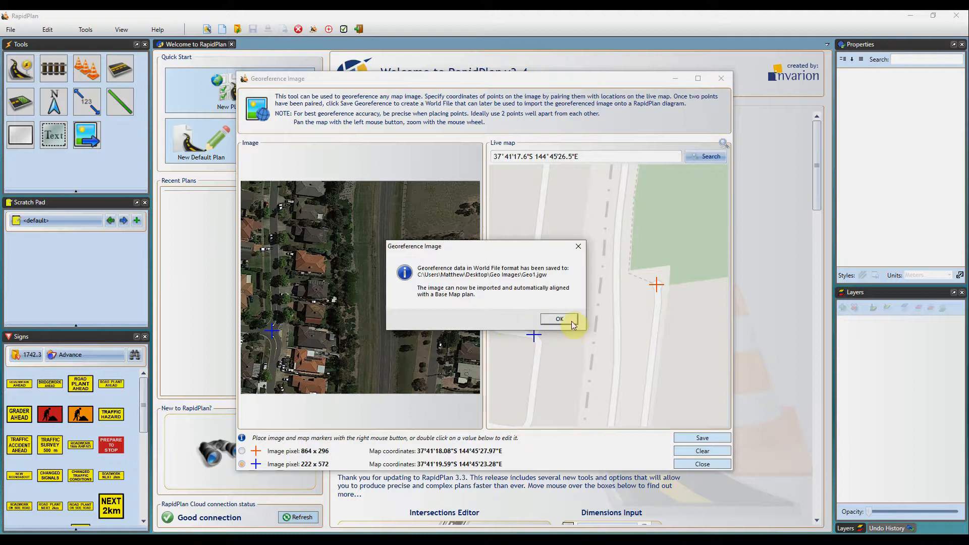
{"action": "left_click", "coordinate": [558, 319]}
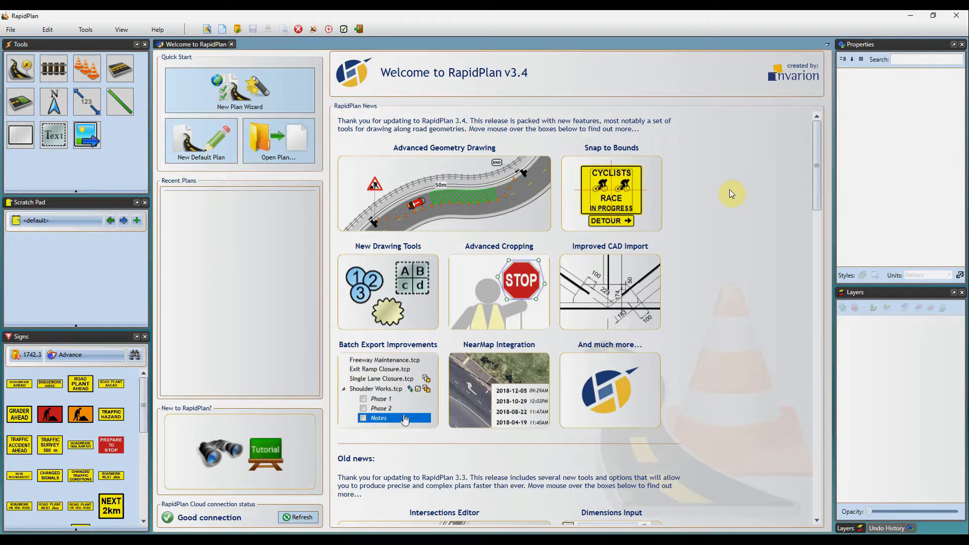
Step: Start the New Plan Wizard with Base map and choose importing from georeferenced images
{"action": "left_click", "coordinate": [239, 88]}
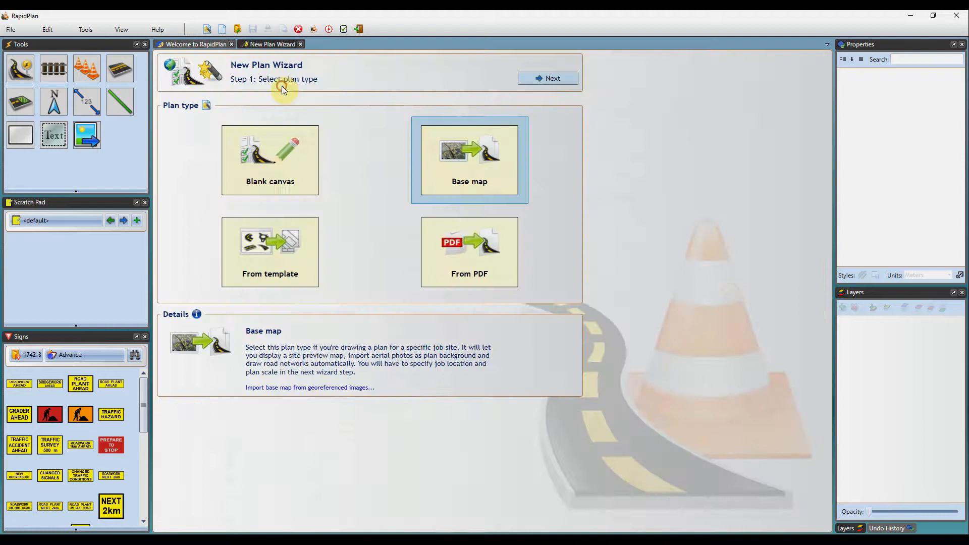
{"action": "mouse_move", "coordinate": [505, 169]}
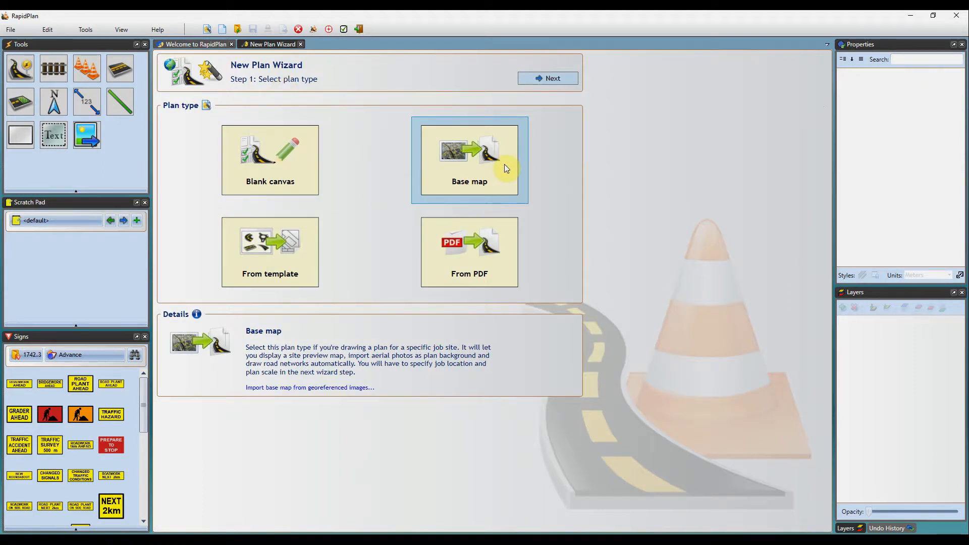
{"action": "mouse_move", "coordinate": [461, 376]}
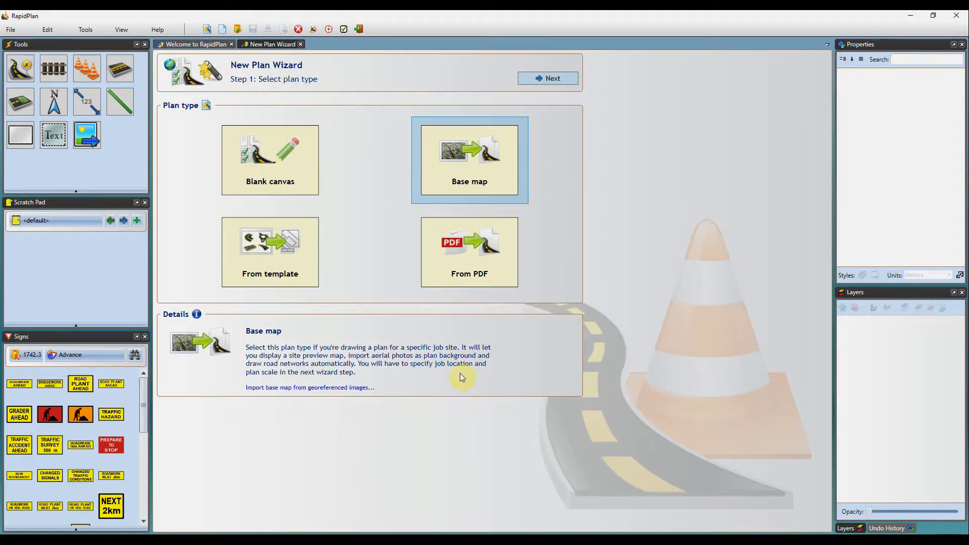
{"action": "mouse_move", "coordinate": [289, 328]}
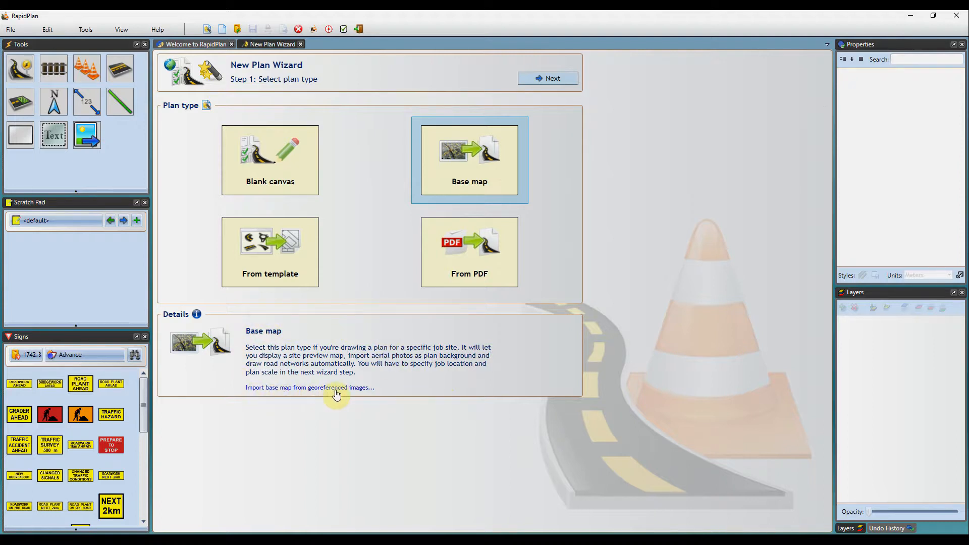
{"action": "left_click", "coordinate": [309, 387]}
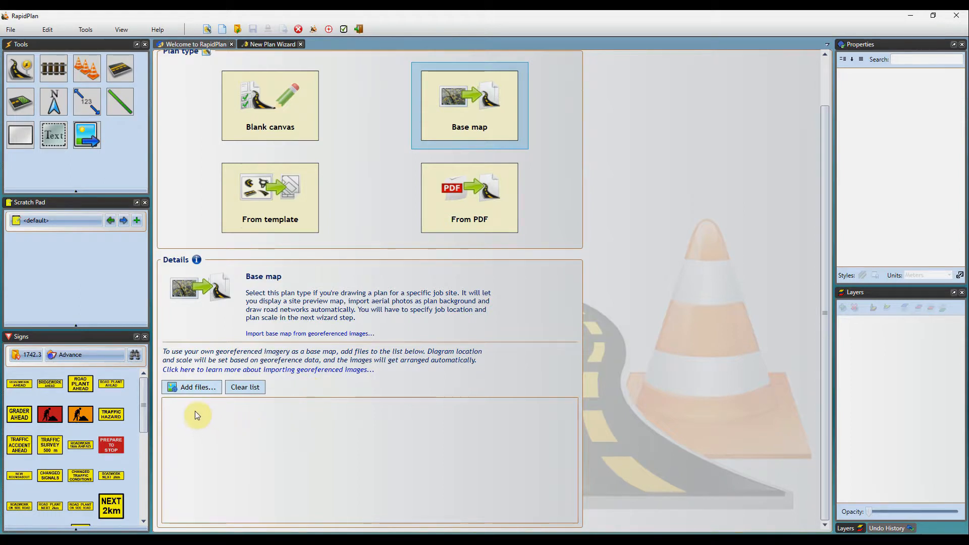
Step: Add Geo1.jpg to the import list at scale 1:854.28 and continue to plan details
{"action": "left_click", "coordinate": [194, 387]}
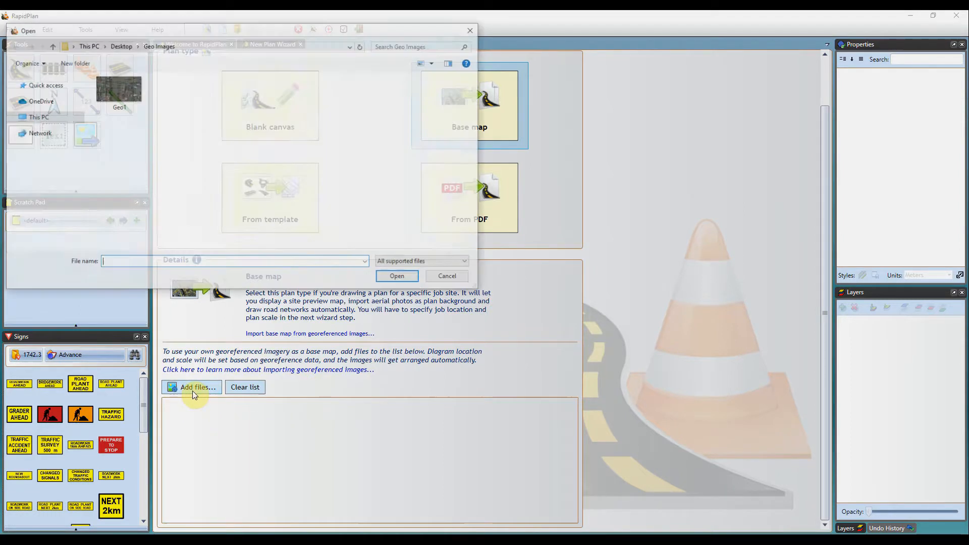
{"action": "left_click", "coordinate": [194, 386]}
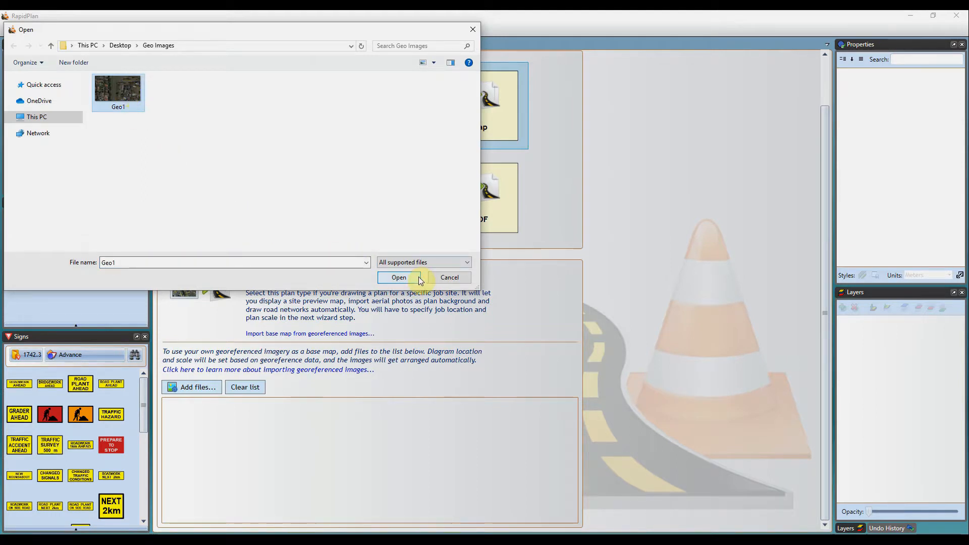
{"action": "left_click", "coordinate": [399, 276]}
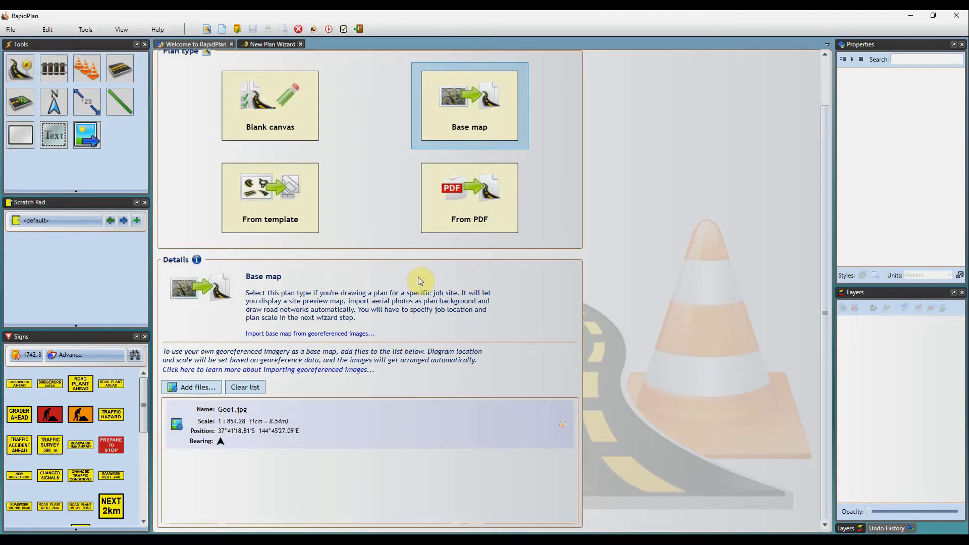
{"action": "mouse_move", "coordinate": [458, 500]}
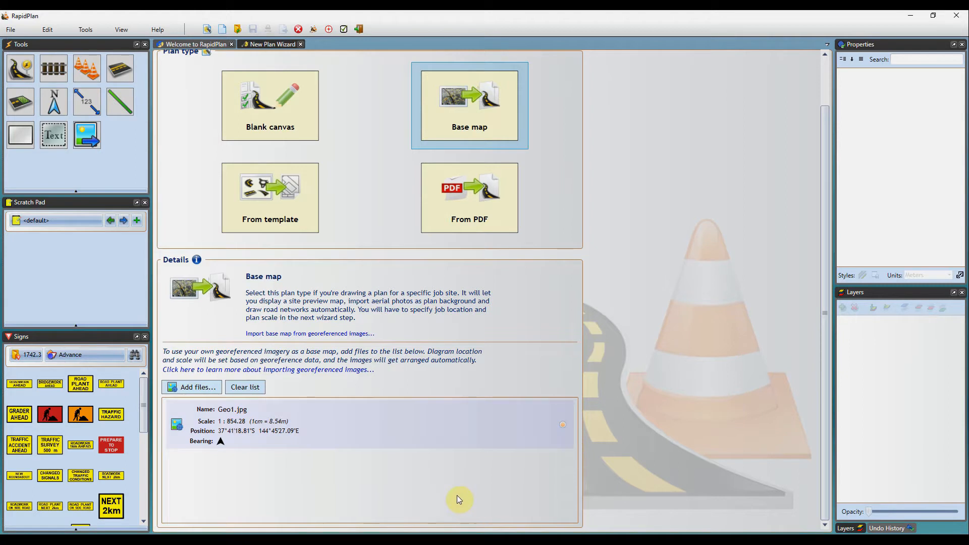
{"action": "mouse_move", "coordinate": [199, 467]}
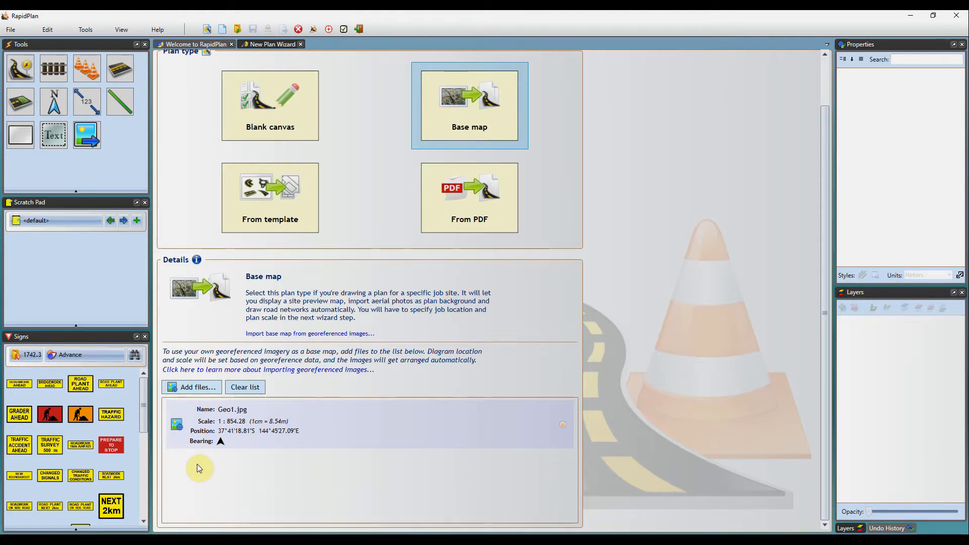
{"action": "left_click", "coordinate": [250, 414]}
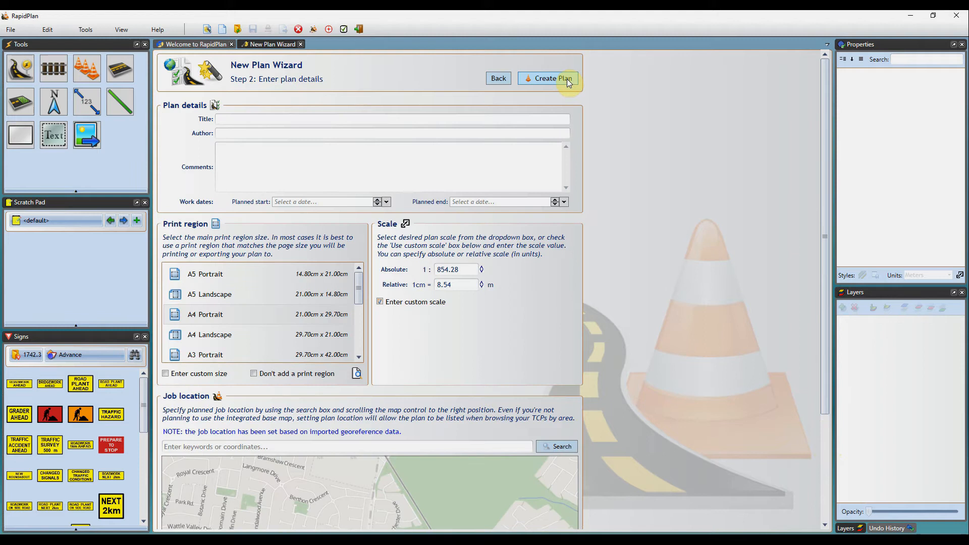
{"action": "mouse_move", "coordinate": [246, 318]}
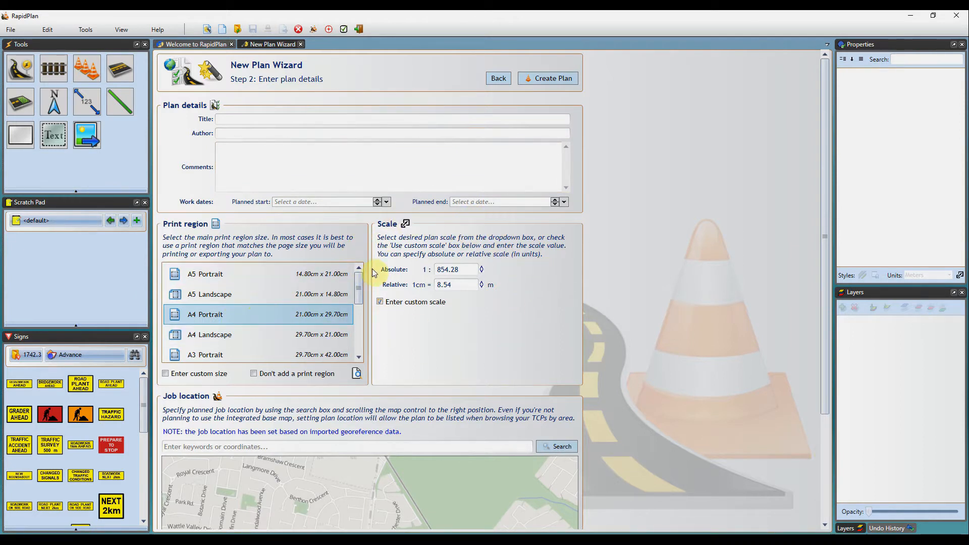
{"action": "mouse_move", "coordinate": [524, 308]}
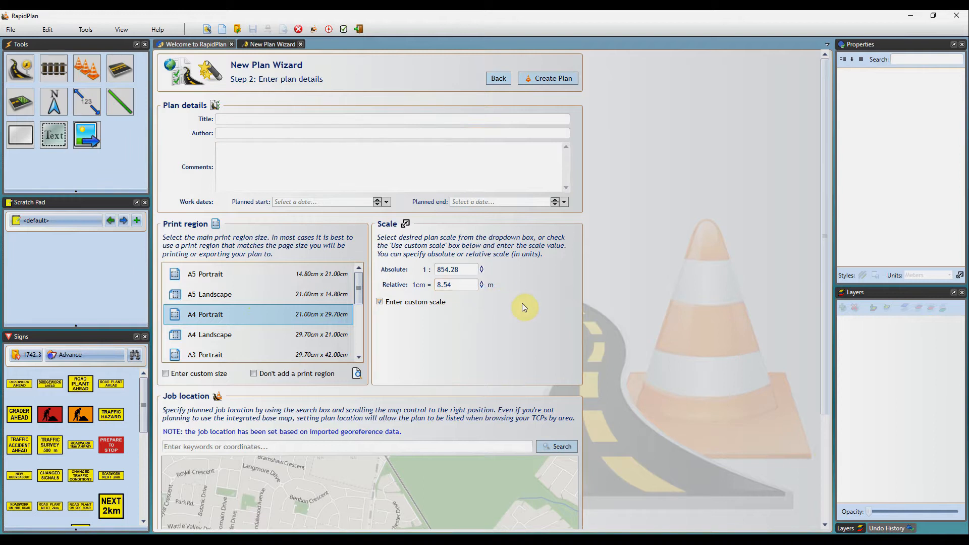
{"action": "mouse_move", "coordinate": [532, 308]}
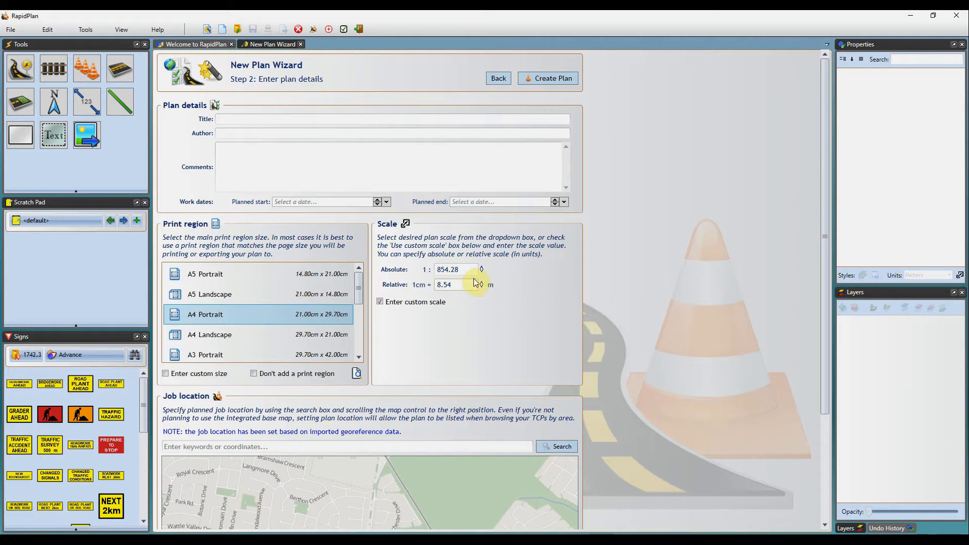
Step: Enter an absolute scale of 500, giving 1 cm = 5 m
{"action": "left_click", "coordinate": [455, 268]}
{"action": "type", "text": "500"}
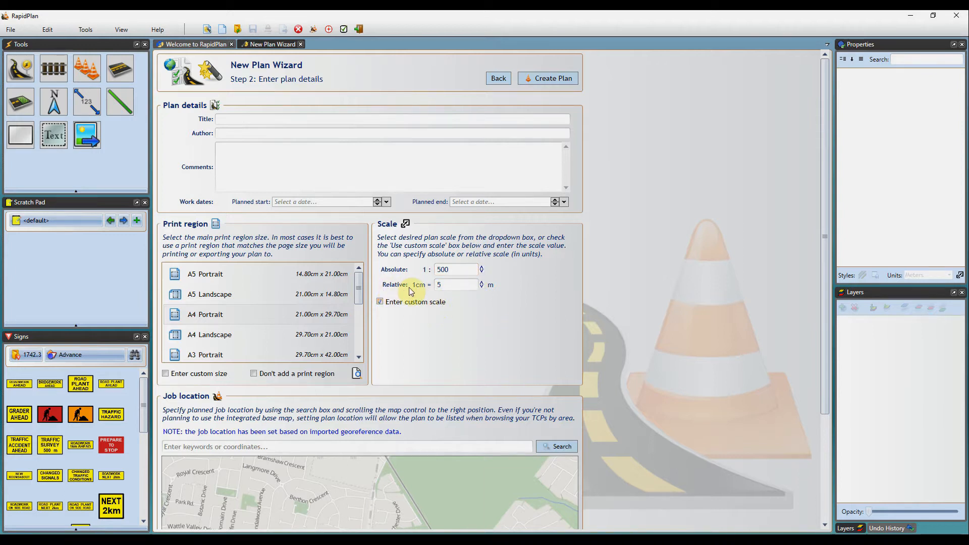
{"action": "mouse_move", "coordinate": [500, 291]}
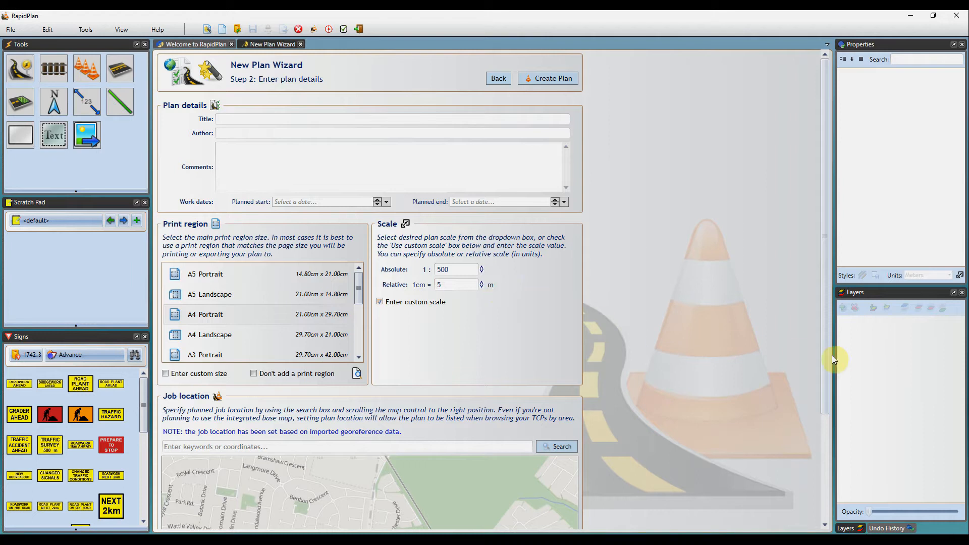
{"action": "mouse_move", "coordinate": [828, 380]}
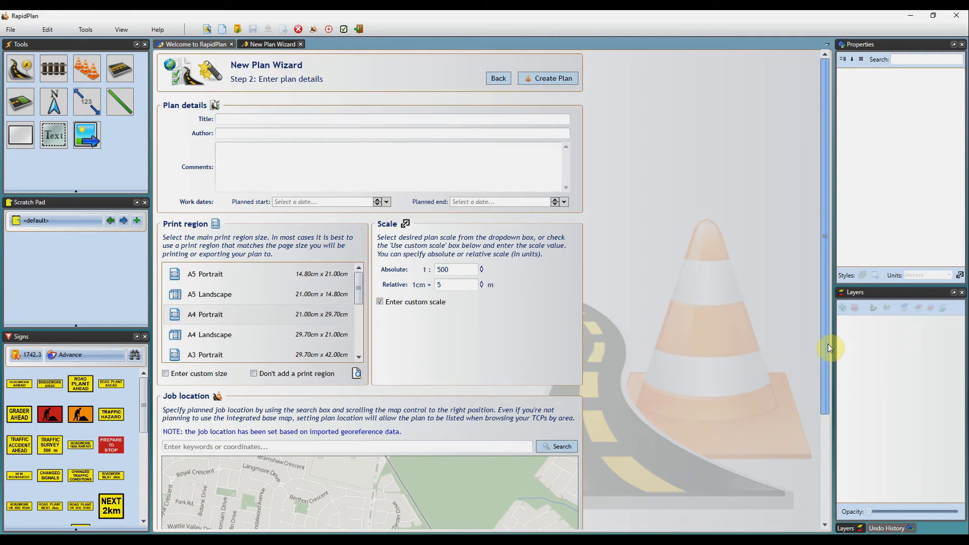
Step: Create the 1:500 plan and dismiss the base map preview tip
{"action": "left_click", "coordinate": [546, 77]}
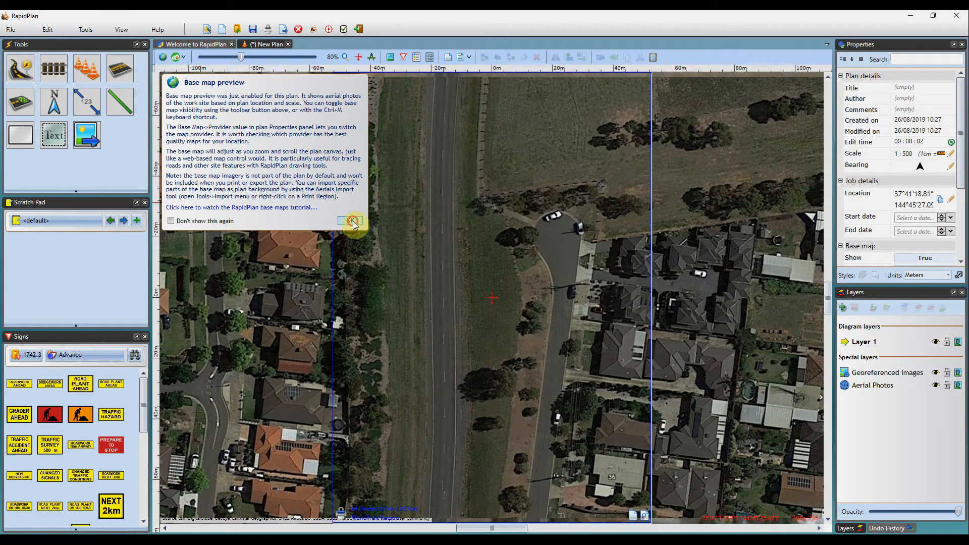
{"action": "left_click", "coordinate": [352, 221]}
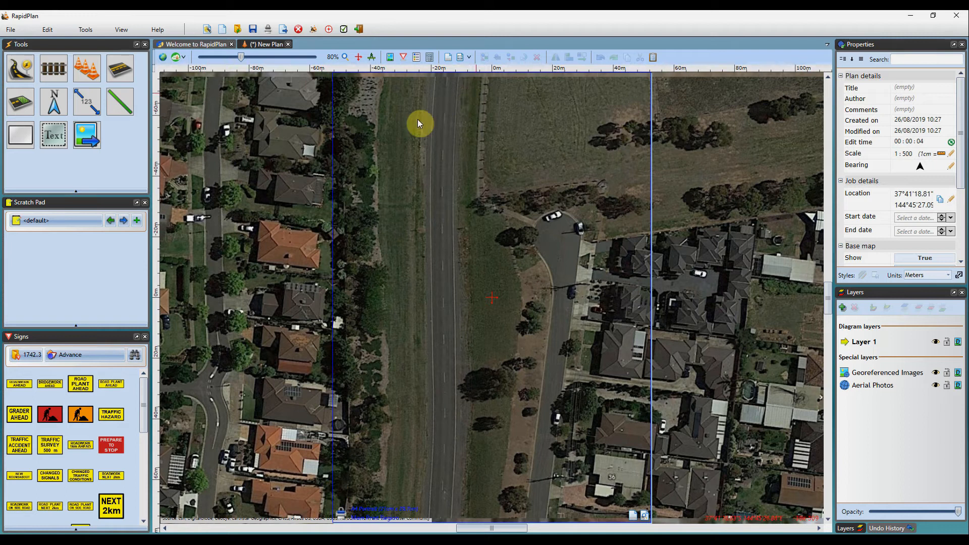
{"action": "mouse_move", "coordinate": [673, 422]}
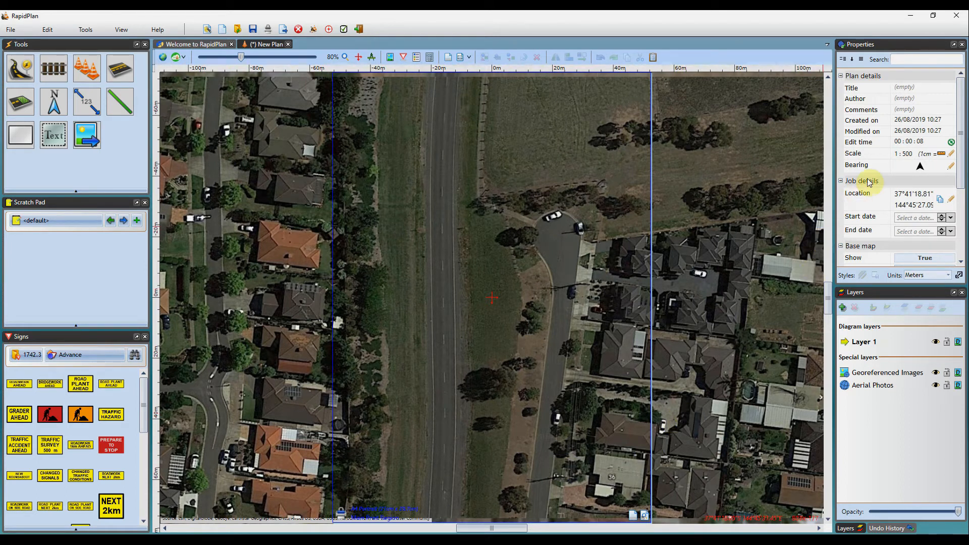
{"action": "mouse_move", "coordinate": [886, 186]}
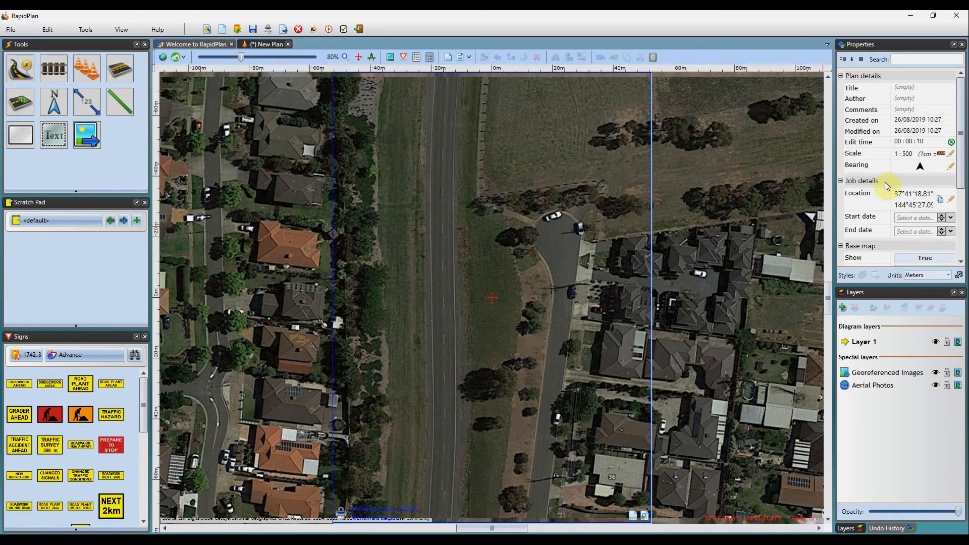
{"action": "mouse_move", "coordinate": [710, 172]}
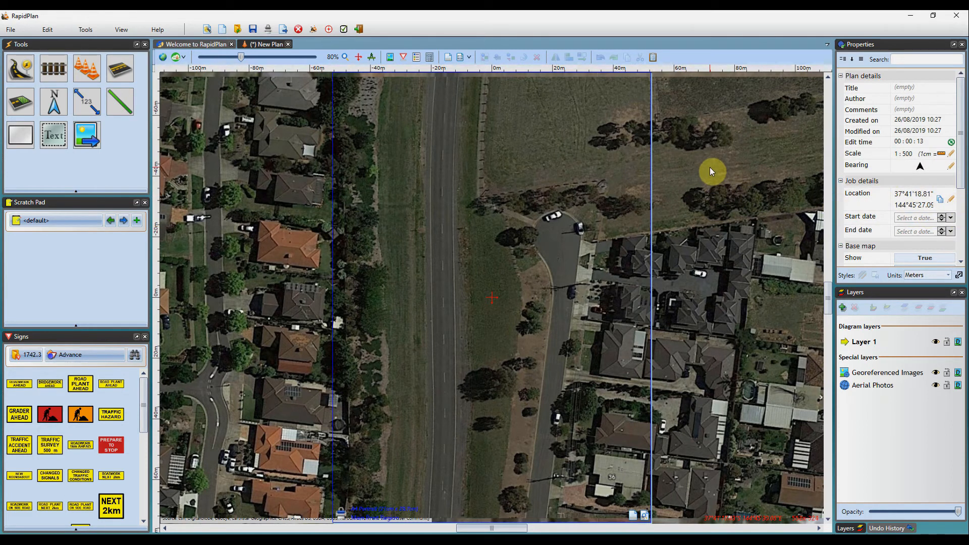